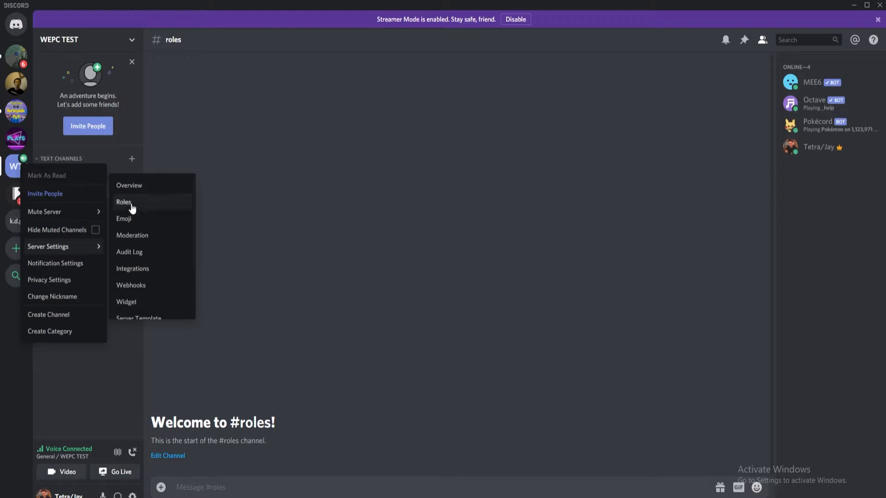
Step: Open the Roles page in the WEPC TEST server settings
click(123, 203)
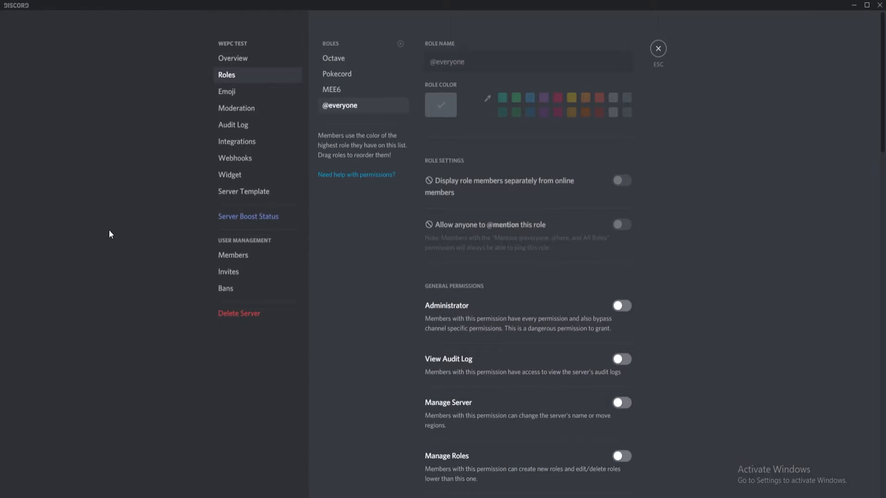
mouse_move(402, 45)
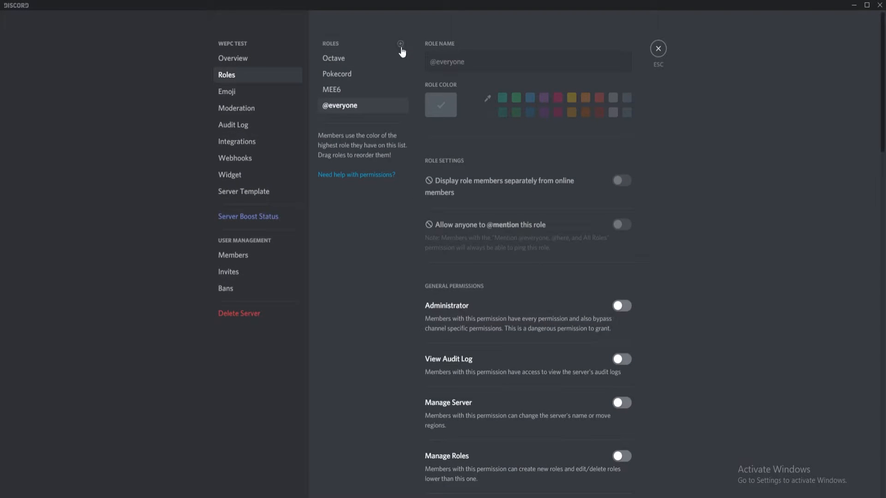
Step: Add a pink role named ADMINISTRATOR with Administrator and other permissions enabled, and save
click(400, 44)
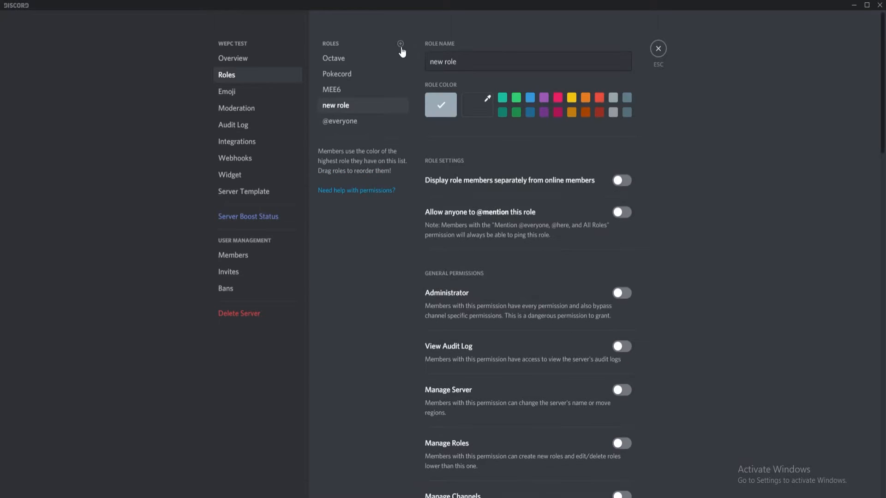
triple_click(528, 61)
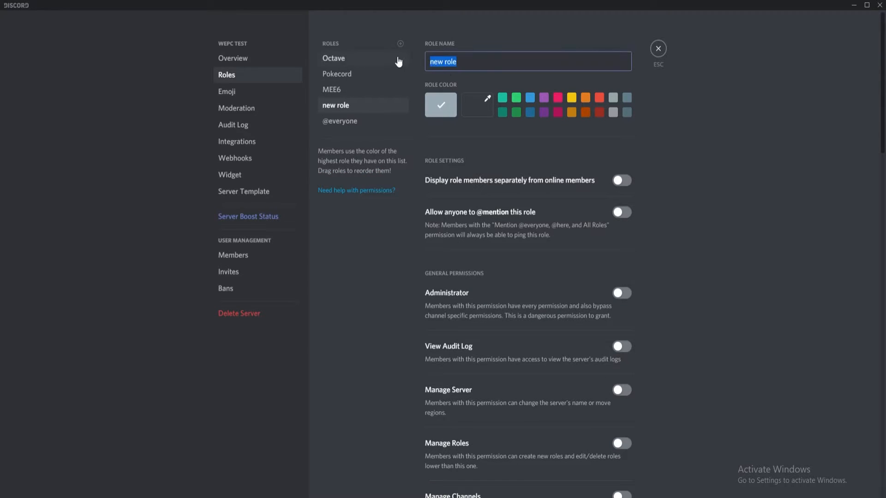
text(ADMINISTRATOR)
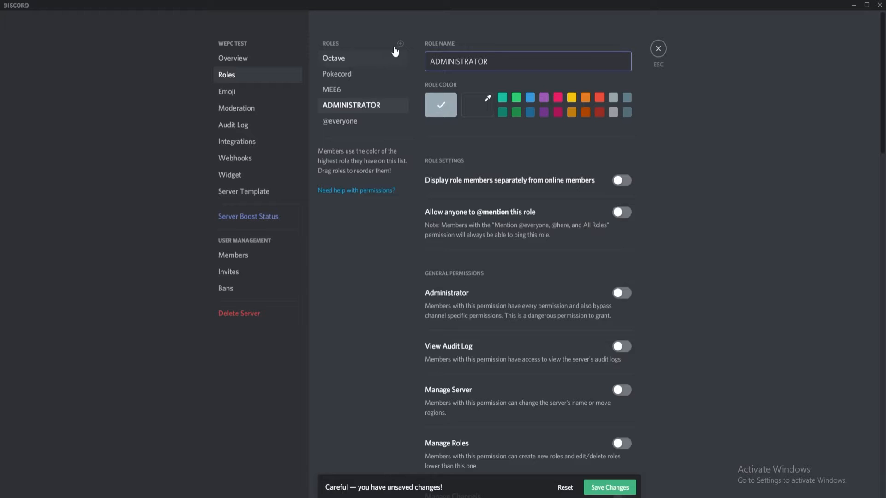
click(557, 111)
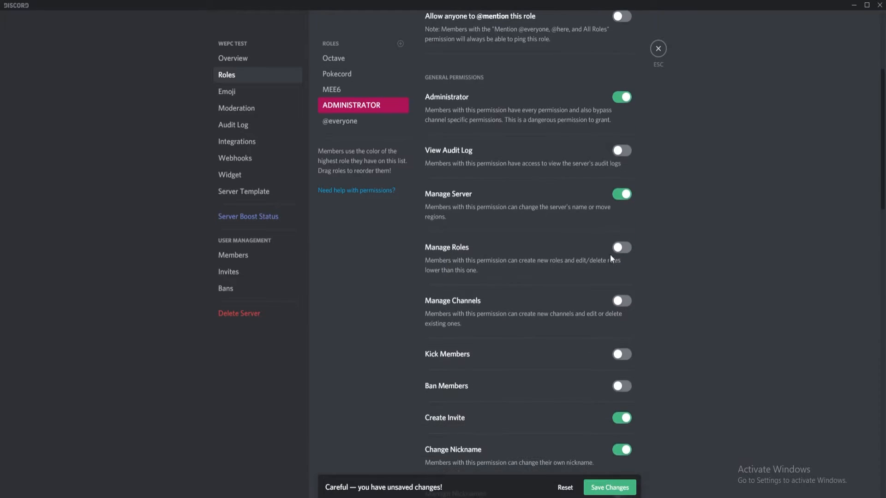
scroll(down, 3)
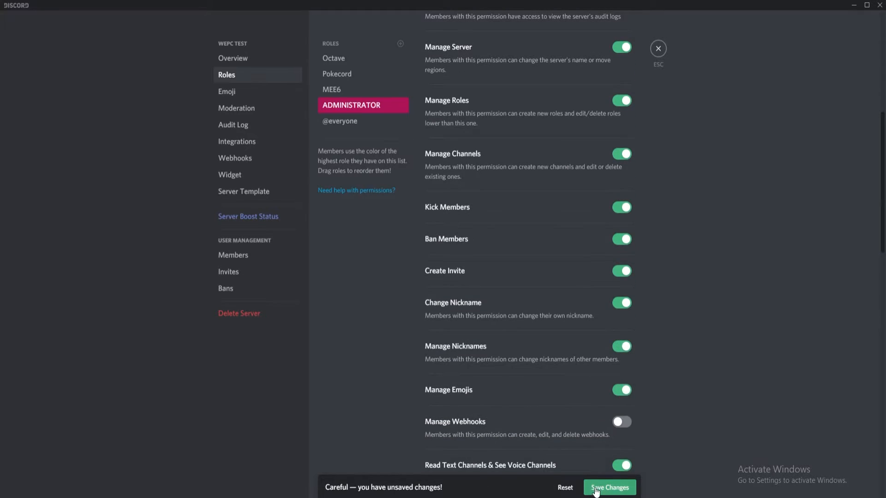
click(609, 488)
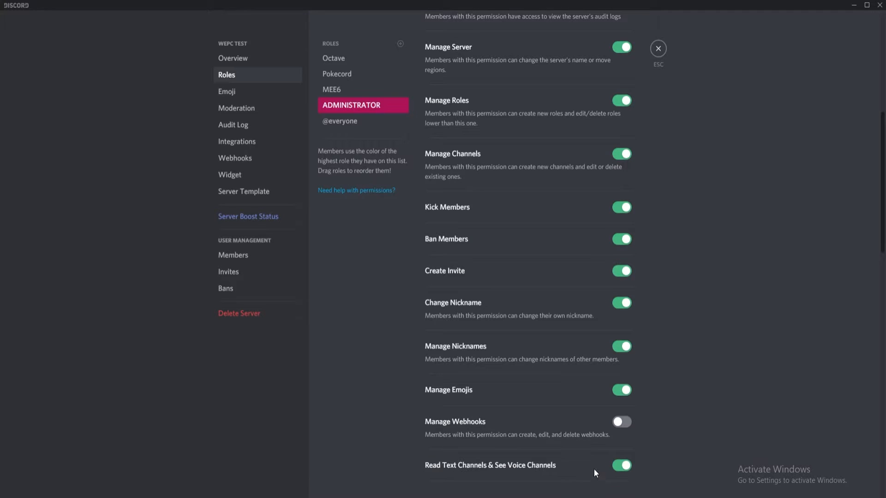
mouse_move(503, 272)
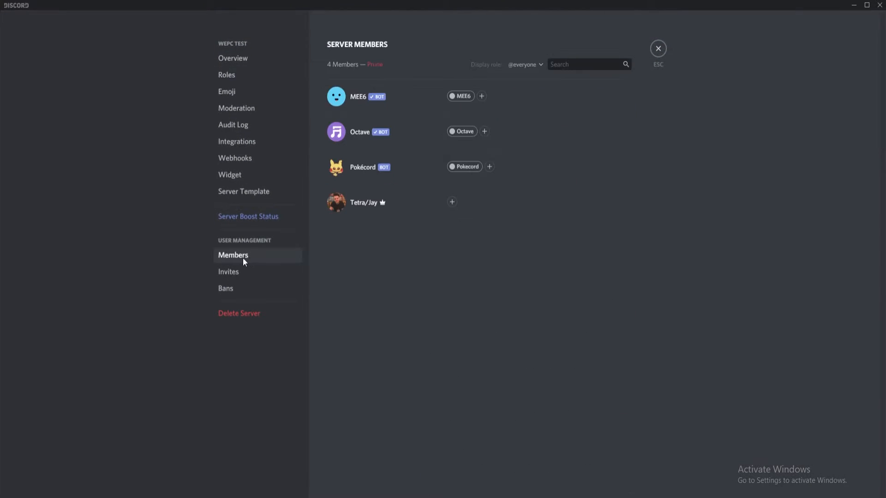
Step: In Members, give the server owner the ADMINISTRATOR role, then remove it
click(451, 201)
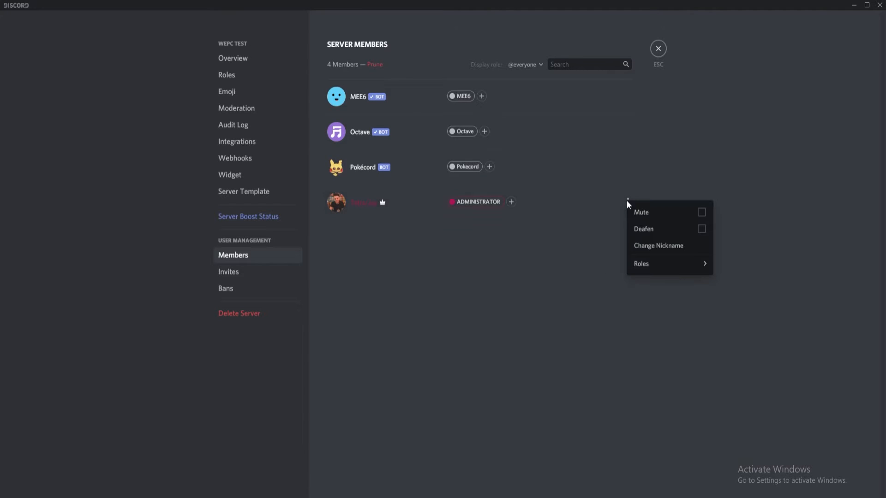
click(641, 264)
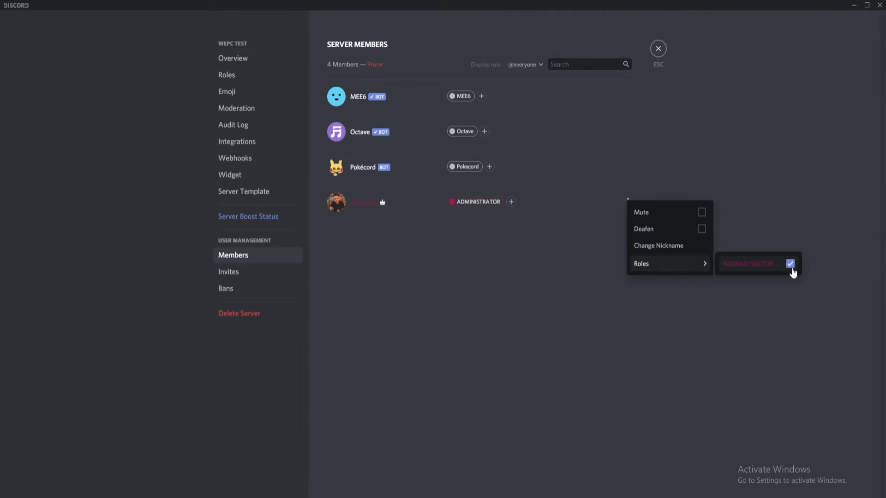
click(791, 264)
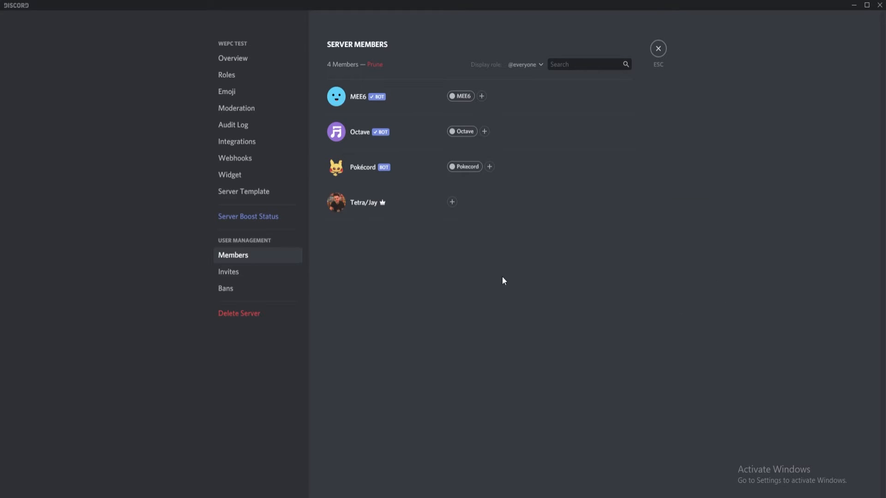
Step: Delete the ADMINISTRATOR role, confirm with Okay, and exit server settings
click(657, 48)
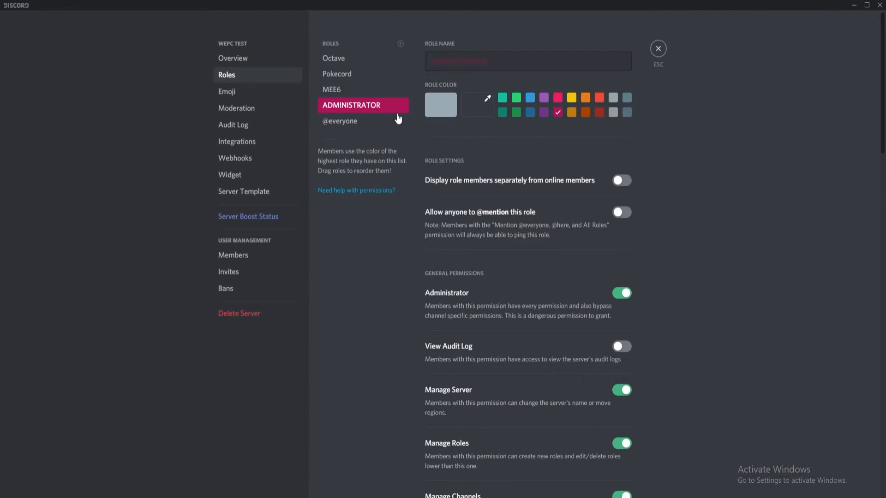
scroll(down, 3)
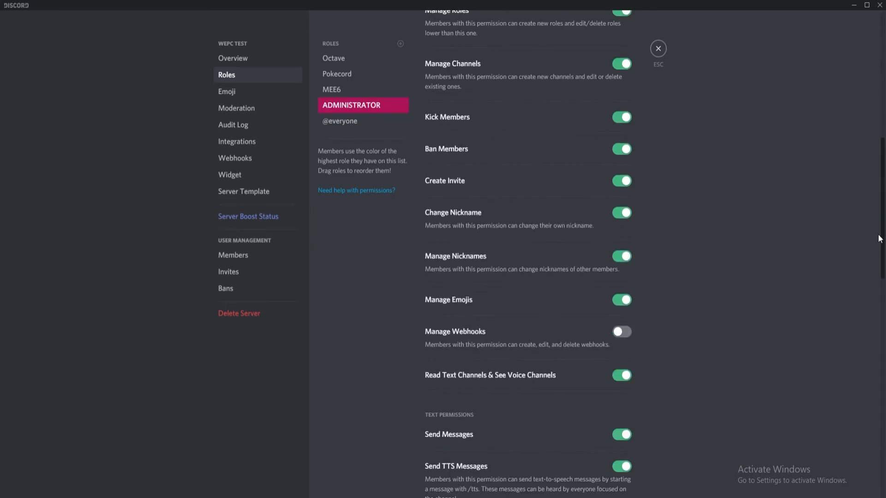
scroll(down, 3)
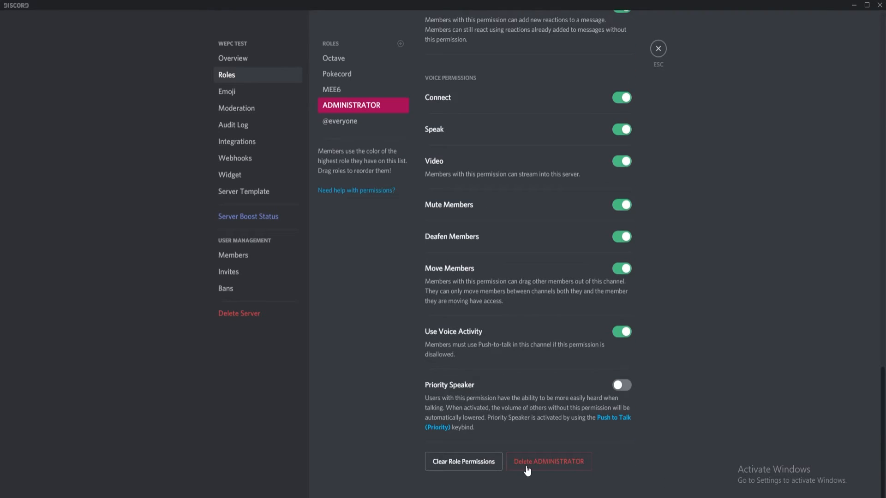
click(548, 461)
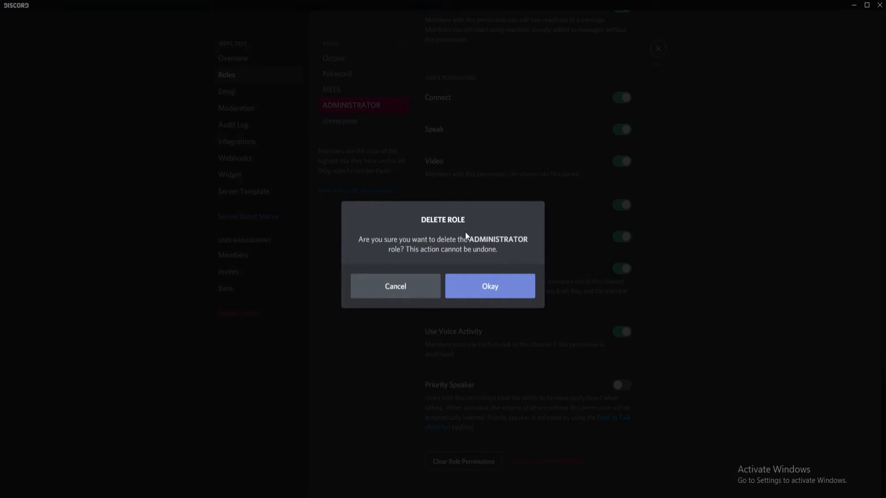
click(490, 286)
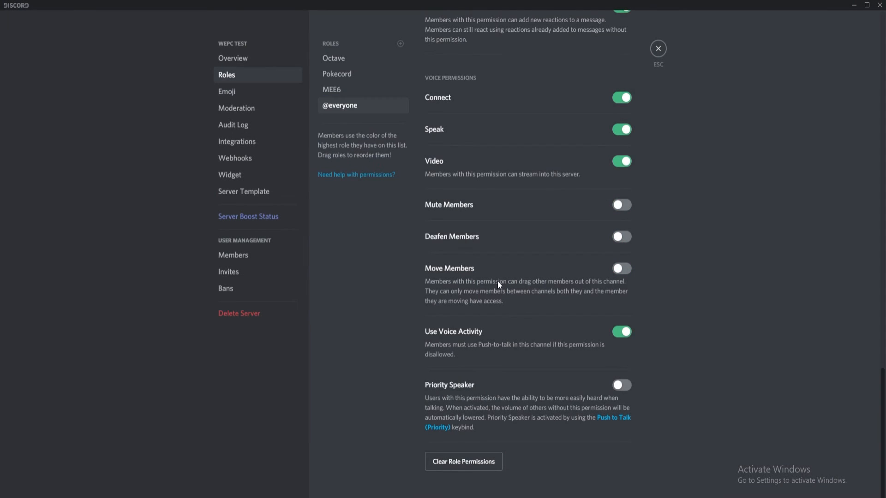
click(658, 48)
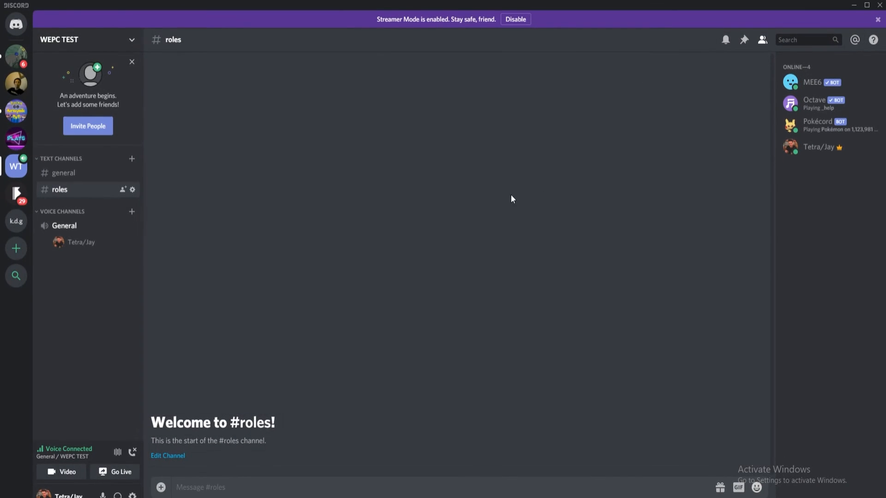
mouse_move(507, 196)
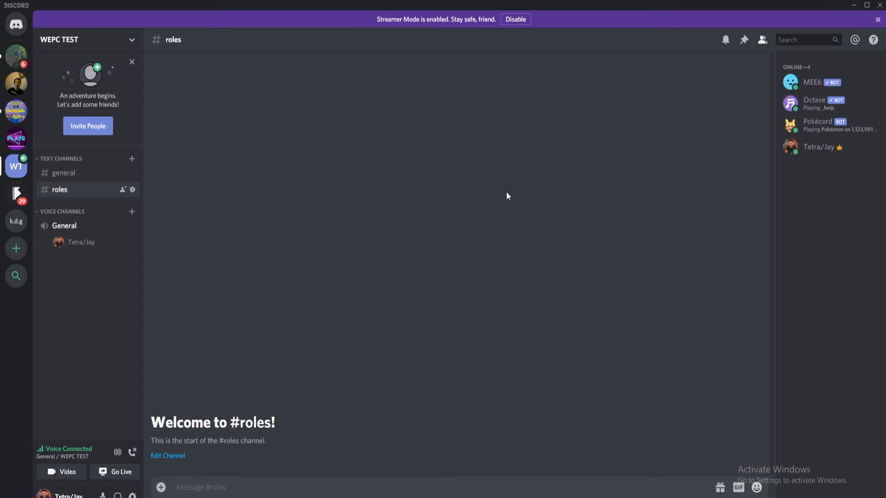